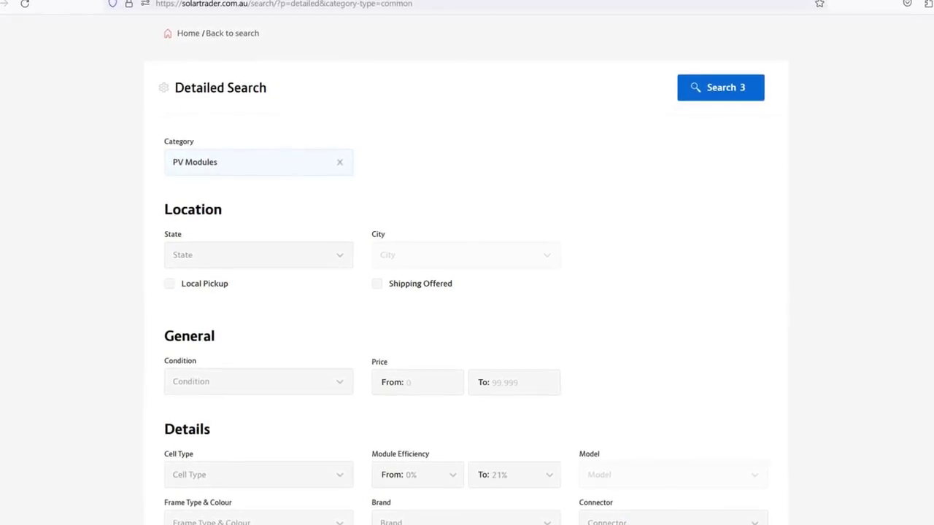
{"action": "scroll", "scroll_direction": "down", "scroll_amount": 3}
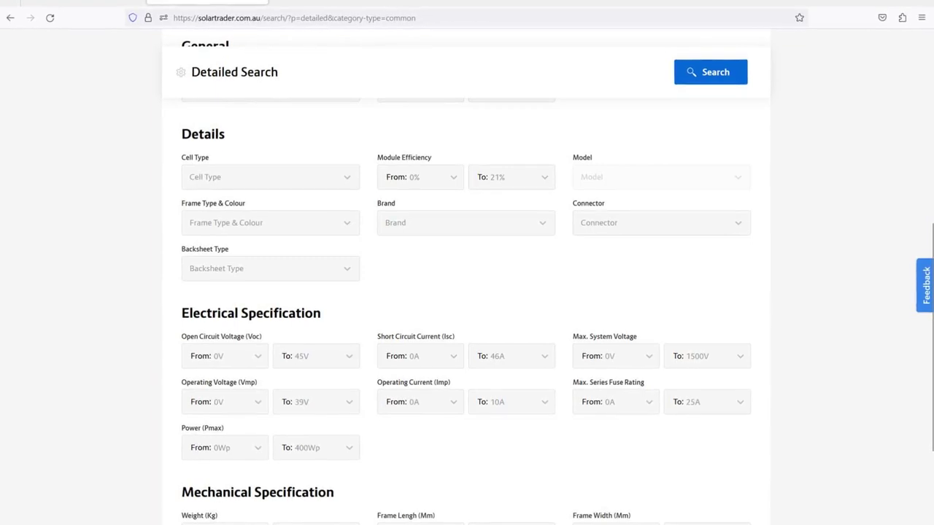